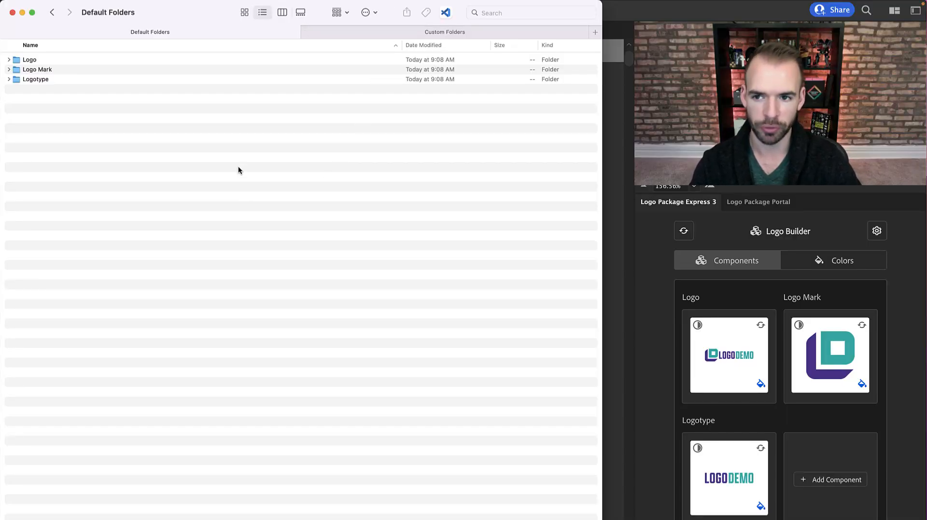
pyautogui.moveTo(198, 133)
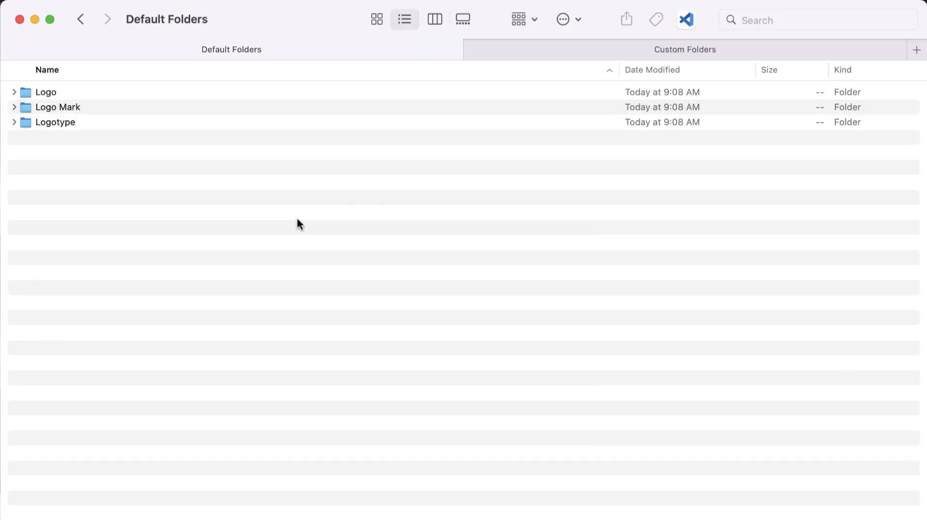
pyautogui.moveTo(67, 117)
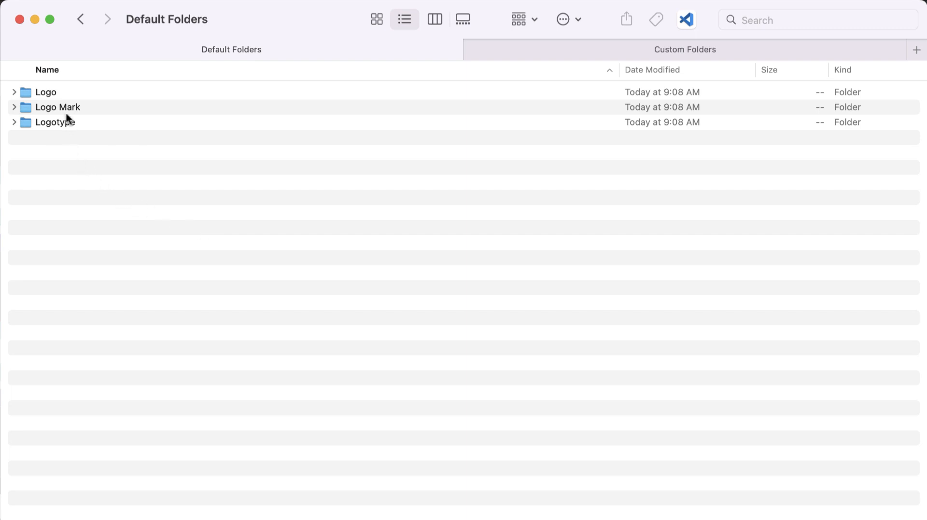
pyautogui.moveTo(77, 134)
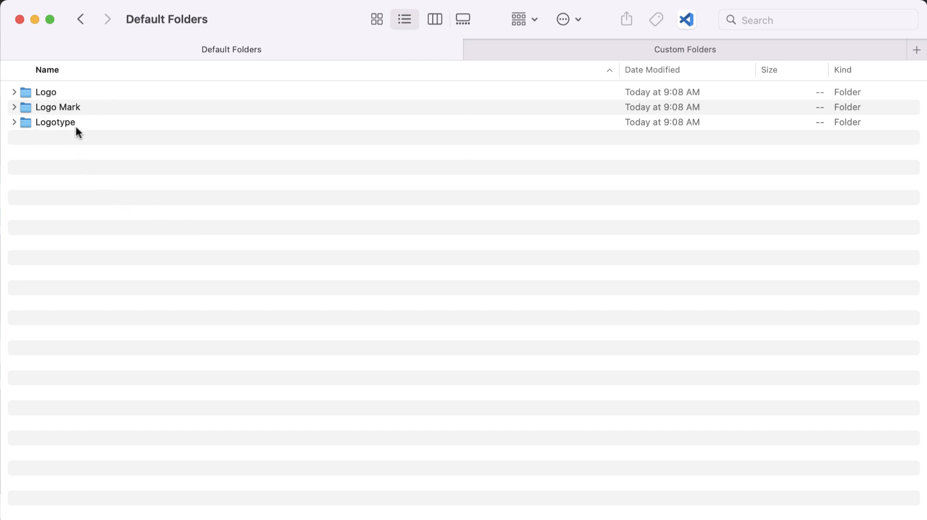
# Expand Logo, then Full Color, then Print to reveal the CMYK .ai and .pdf files
pyautogui.click(14, 91)
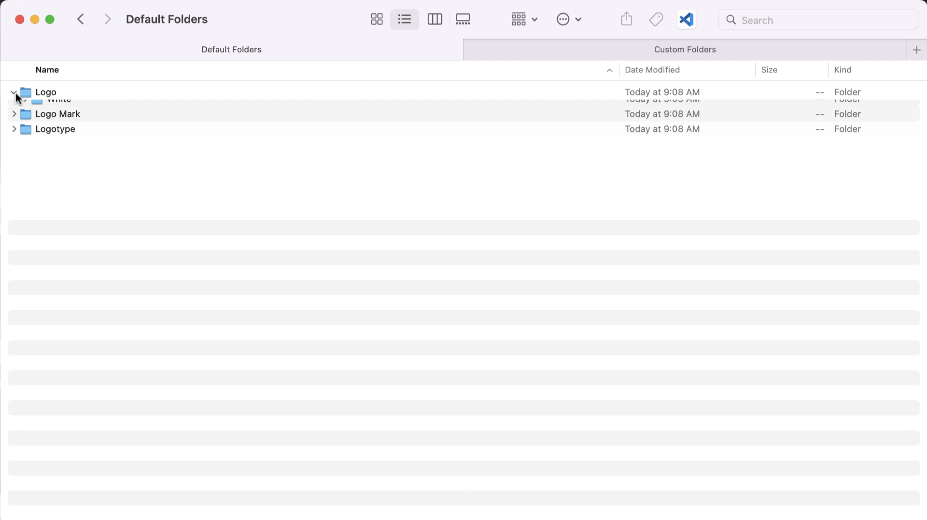
pyautogui.click(13, 92)
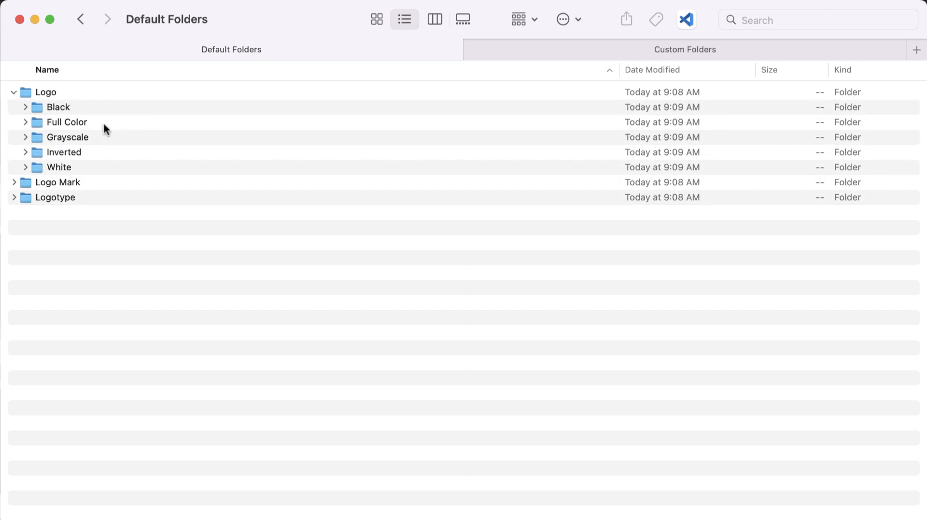
pyautogui.moveTo(40, 123)
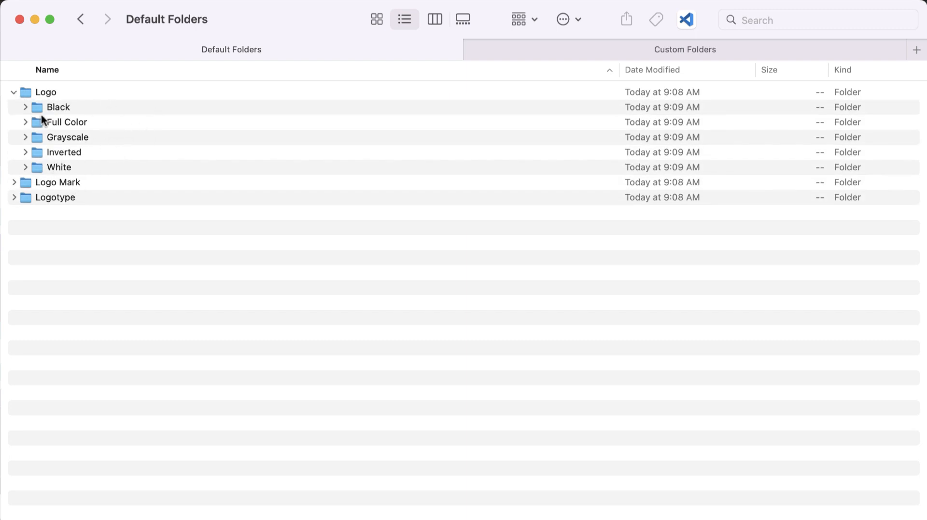
pyautogui.click(25, 122)
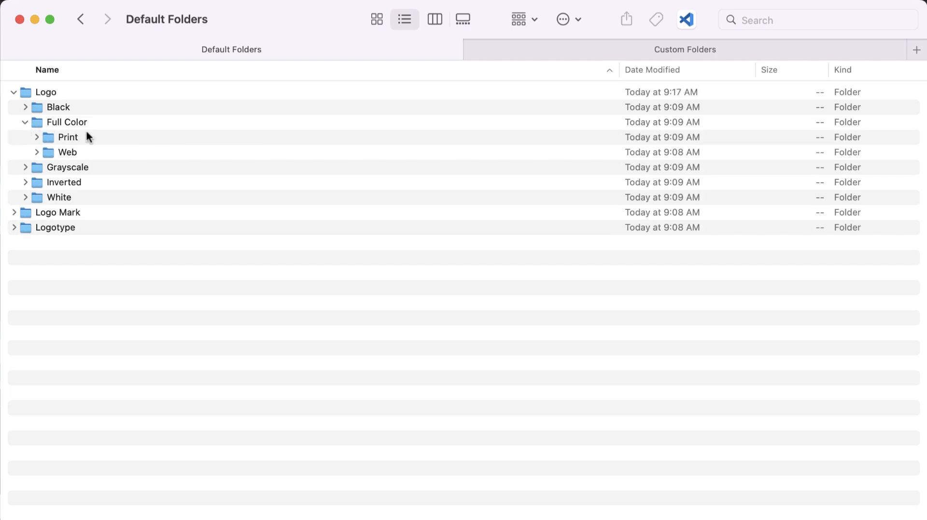
pyautogui.moveTo(115, 143)
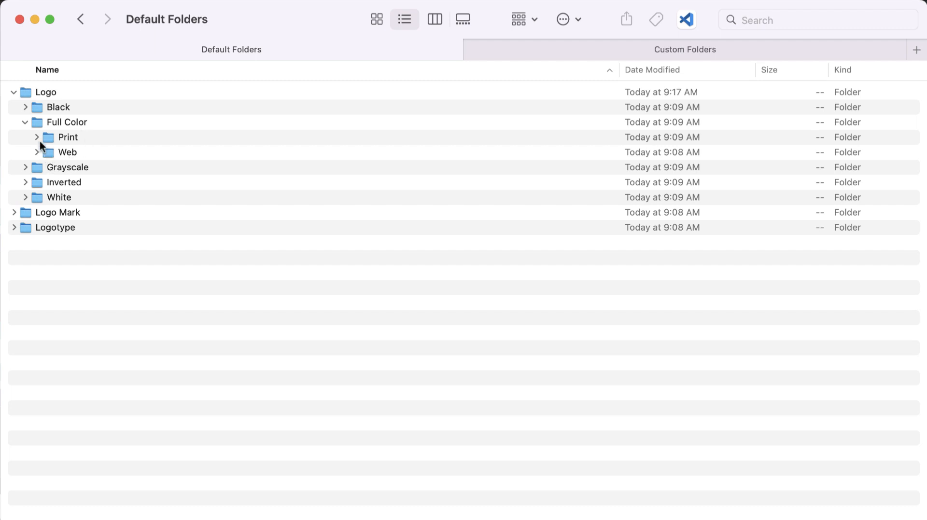
pyautogui.click(37, 137)
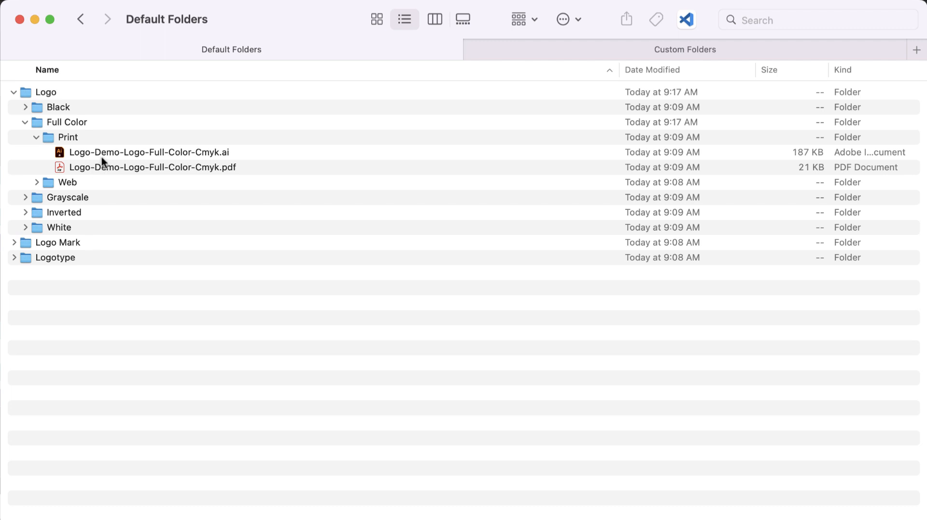
pyautogui.moveTo(148, 160)
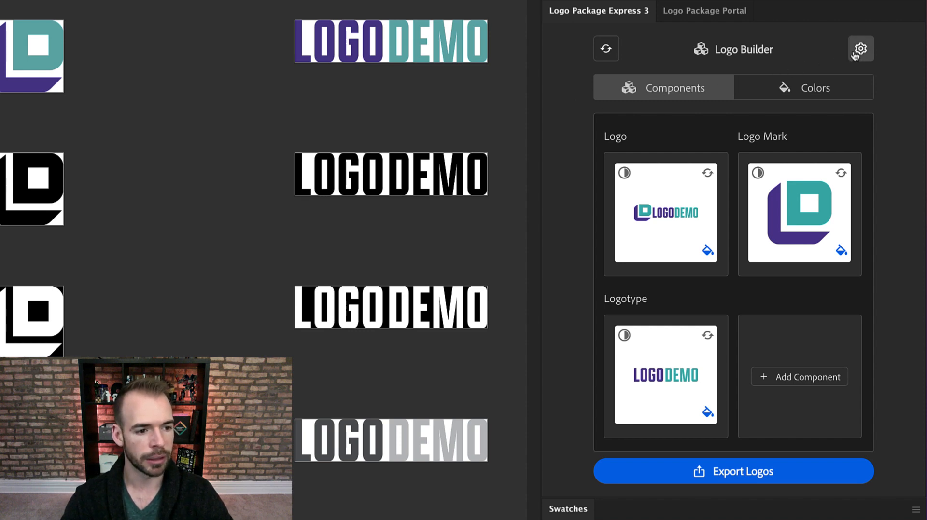
# Show the Logo Package Express 3 settings on the Files tab with the folder hierarchy
pyautogui.click(860, 48)
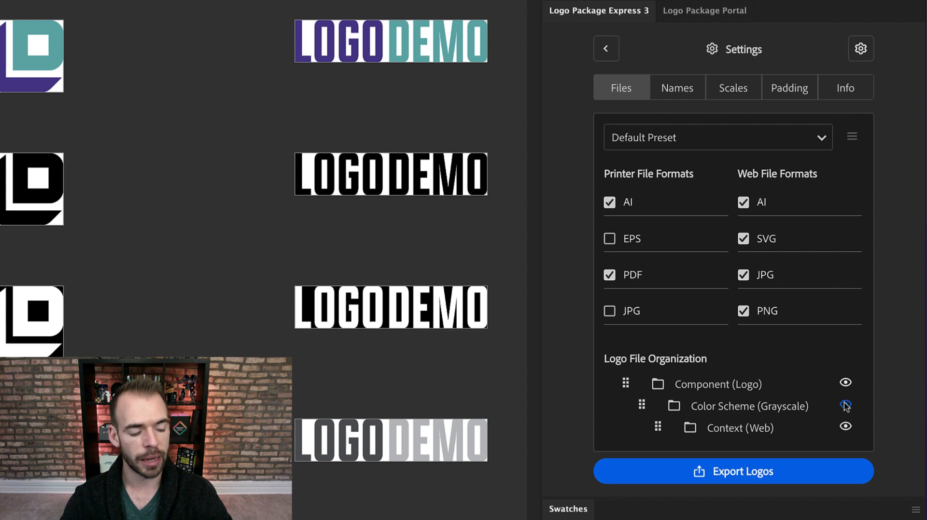
pyautogui.moveTo(822, 410)
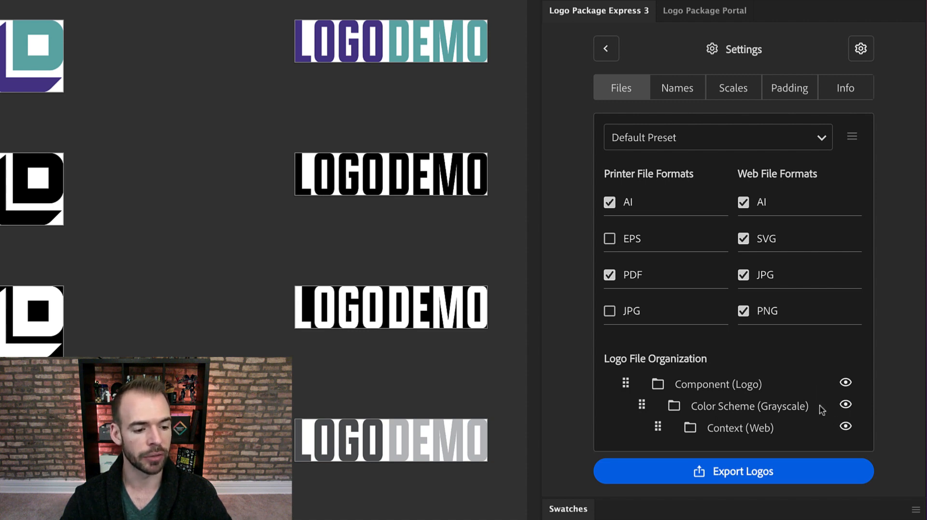
pyautogui.moveTo(707, 416)
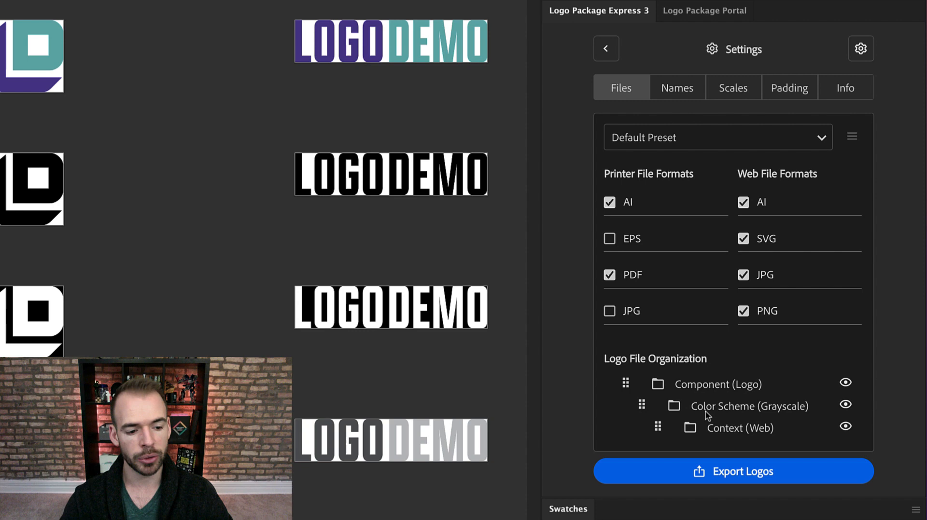
pyautogui.moveTo(771, 417)
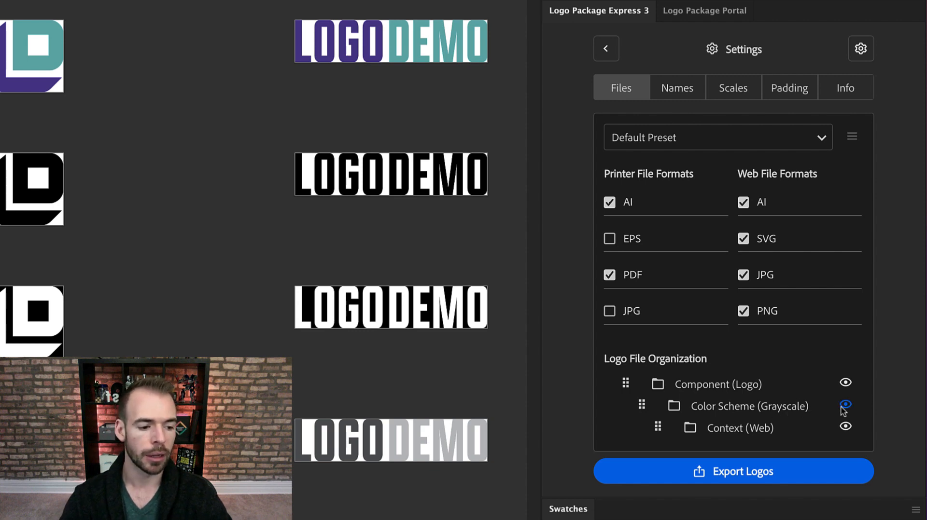
# Hide the Color Scheme folder level so the hierarchy runs Context then Component
pyautogui.click(845, 405)
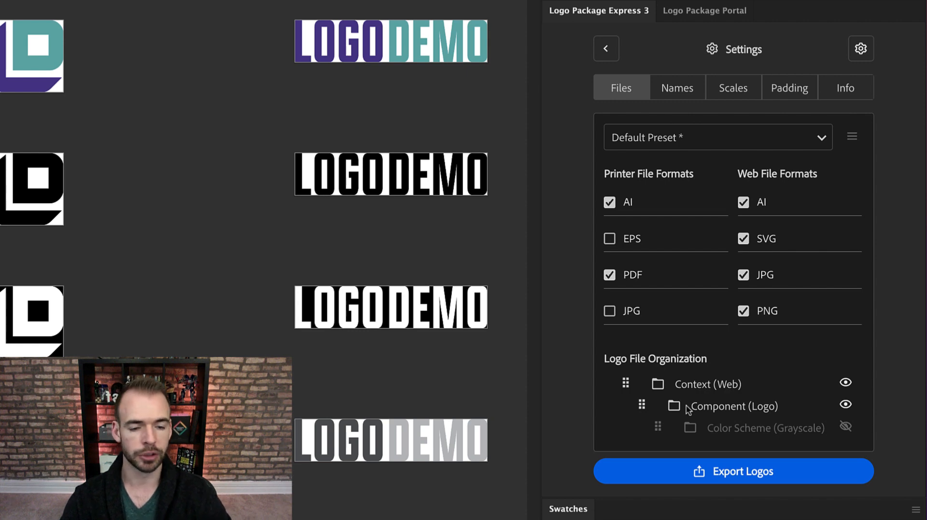
pyautogui.moveTo(720, 405)
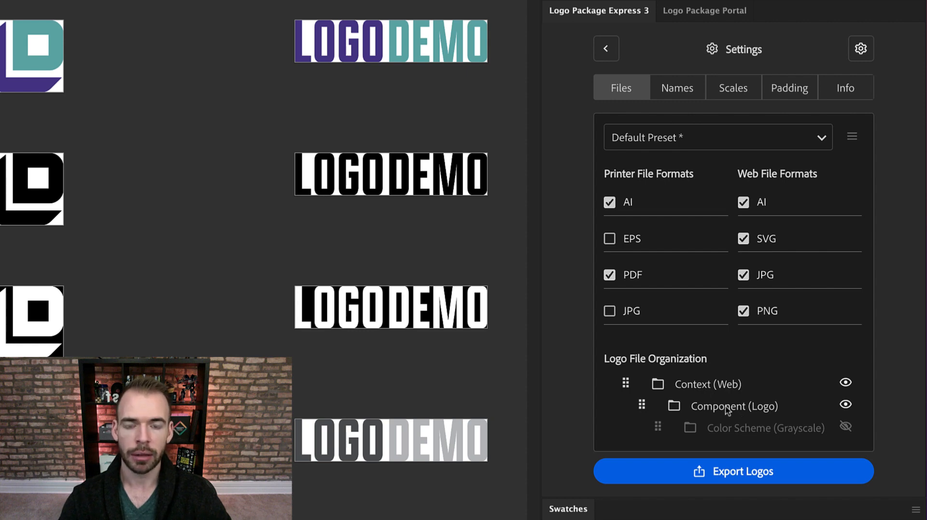
# In Finder's Custom Folders, expand Print and its Logo folder to list the CMYK files
pyautogui.click(732, 471)
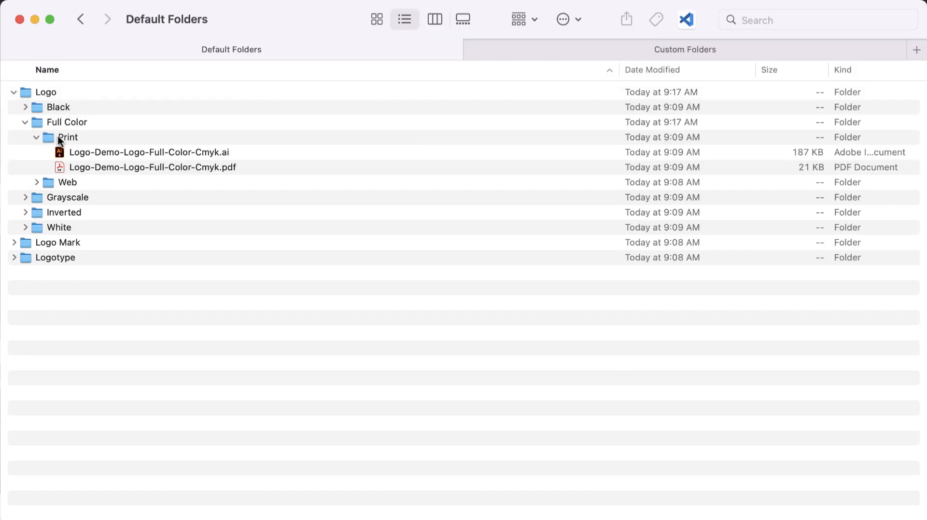
pyautogui.click(685, 49)
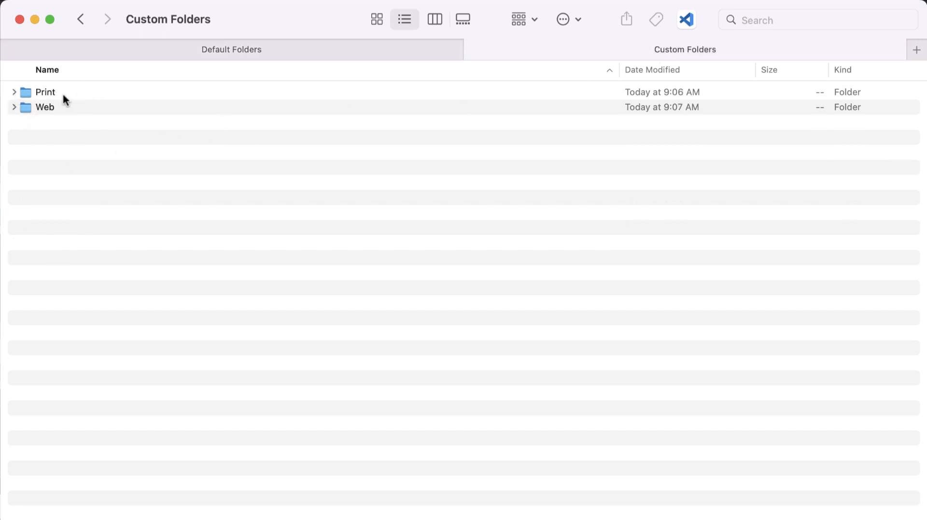
pyautogui.click(13, 91)
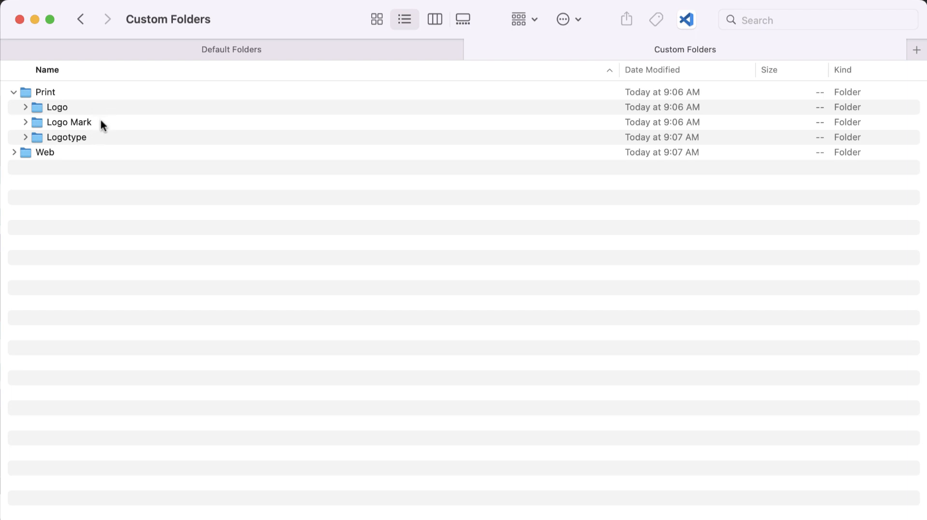
pyautogui.click(25, 108)
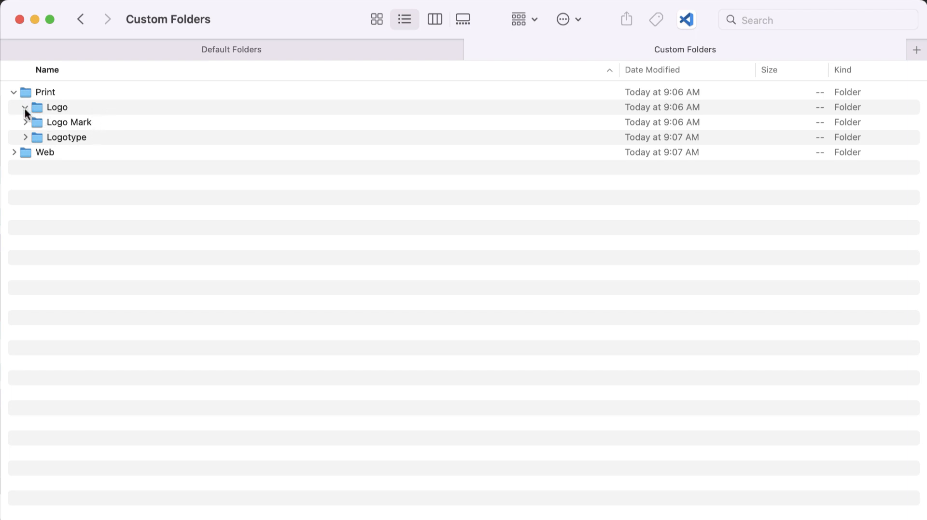
pyautogui.click(25, 107)
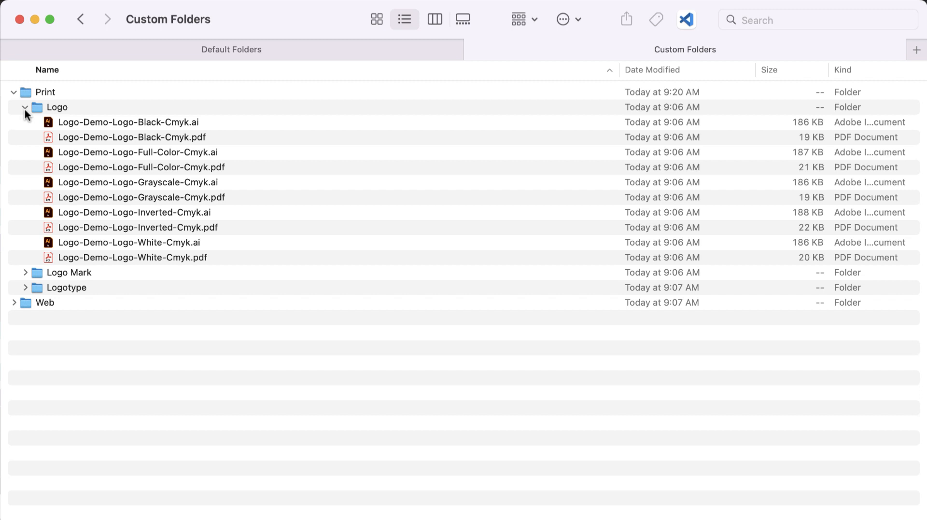
pyautogui.moveTo(183, 122)
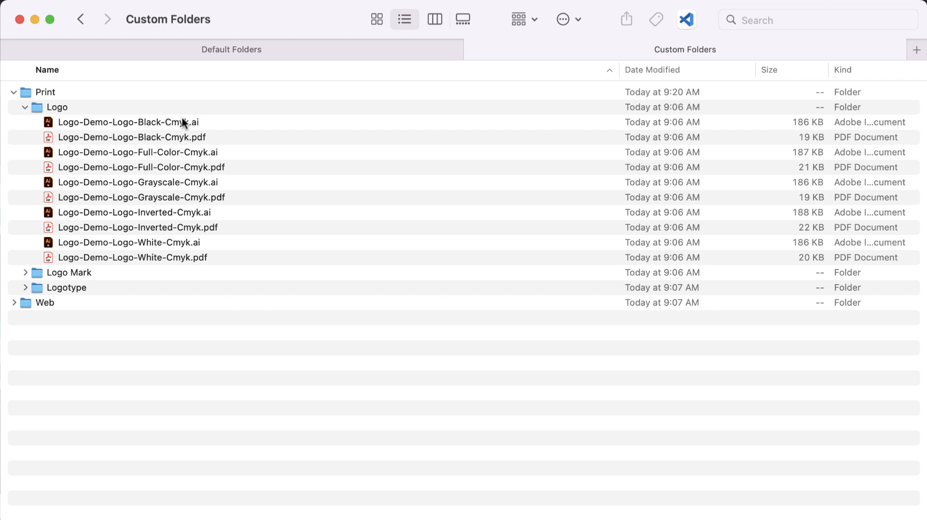
pyautogui.moveTo(112, 153)
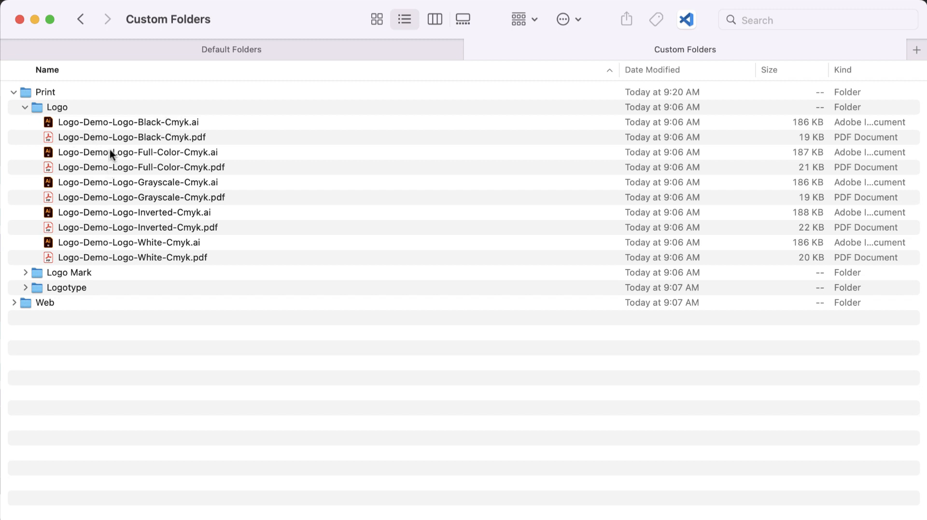
pyautogui.moveTo(125, 138)
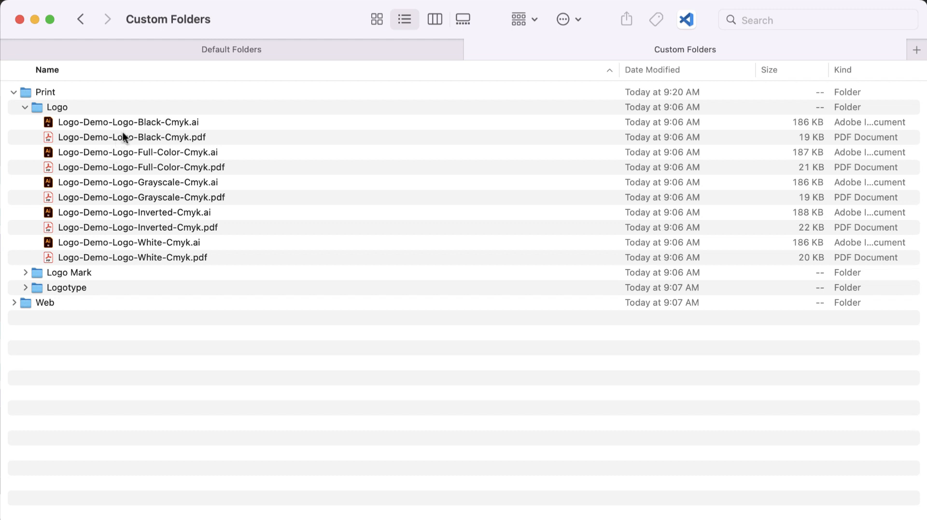
pyautogui.moveTo(131, 157)
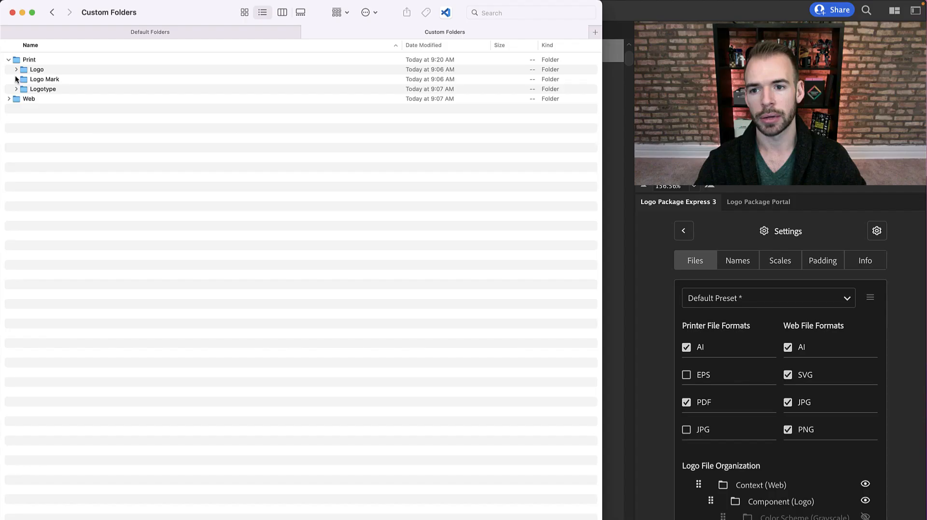
# Expand Logo Mark under Print and the Web folders to show RGB jpg, png, ai and svg files
pyautogui.click(16, 79)
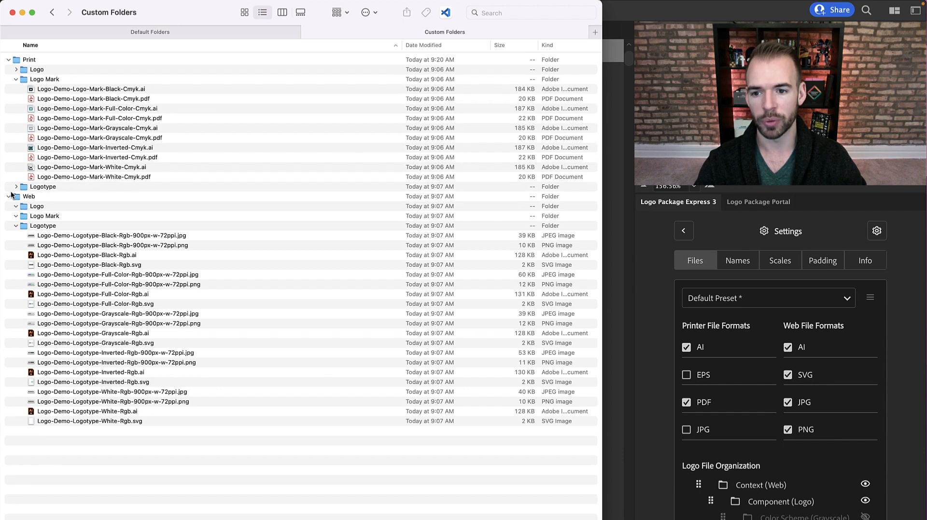
pyautogui.scroll(-3)
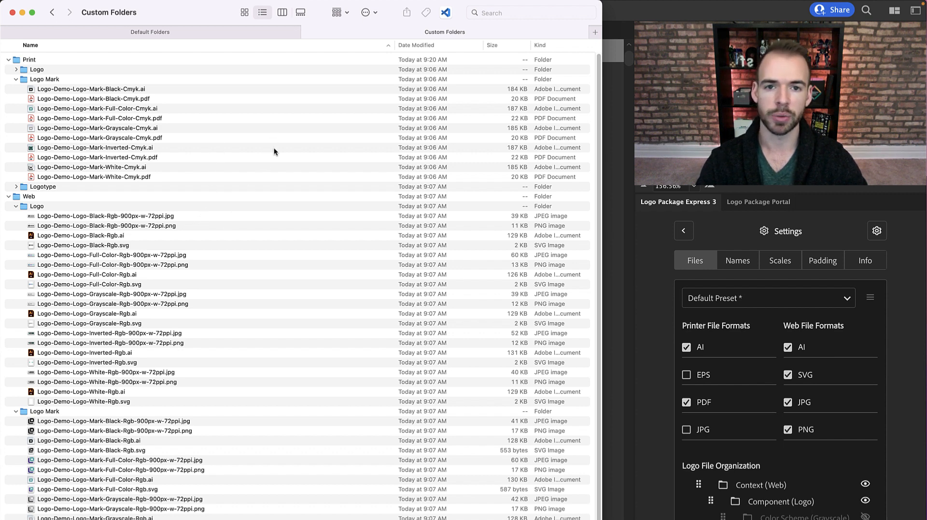
pyautogui.moveTo(284, 138)
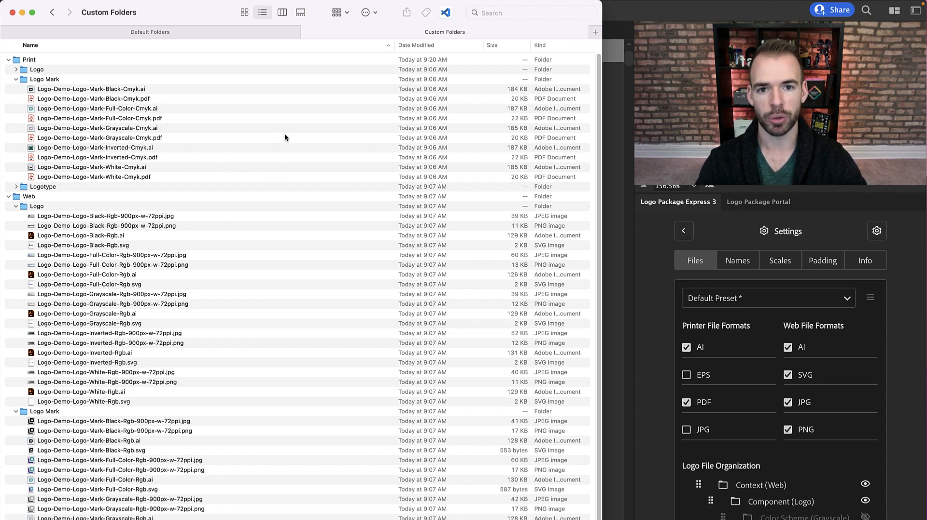